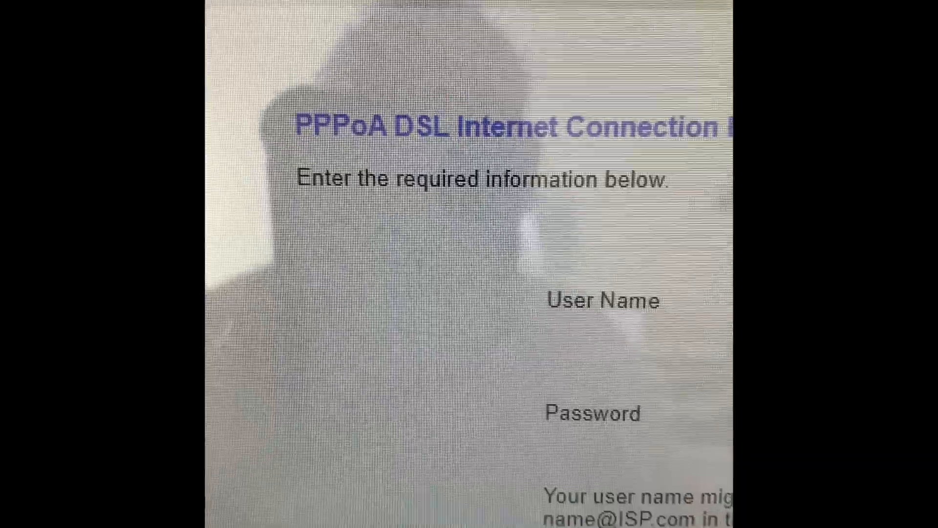
Scroll the genie apps page and continue to download the NETGEAR Genie installer
scroll(down, 3)
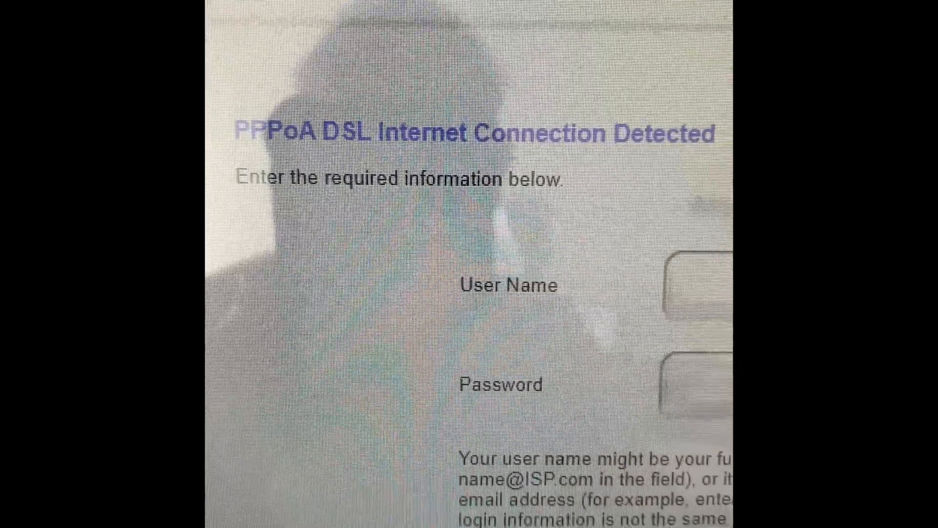
scroll(down, 3)
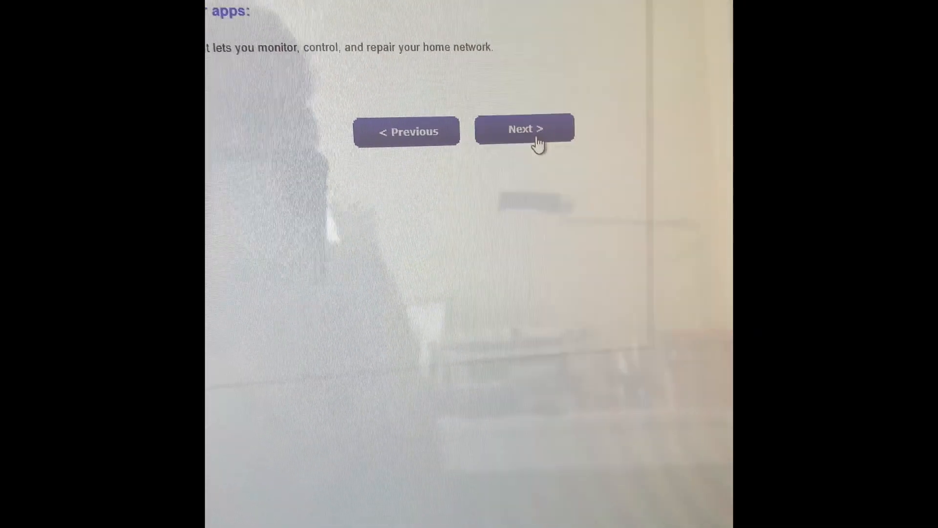
click(523, 130)
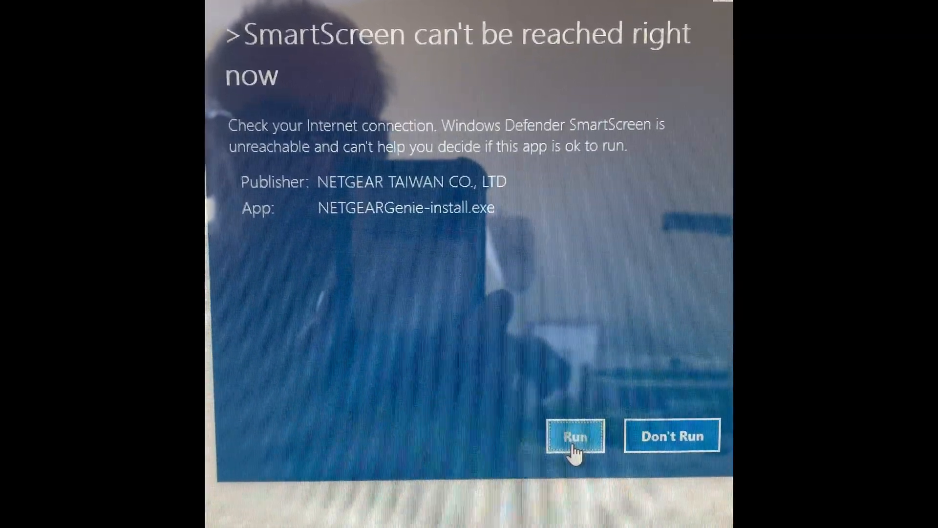
Run the Genie installer past SmartScreen and UAC, agreeing to stop the running Genie
click(574, 436)
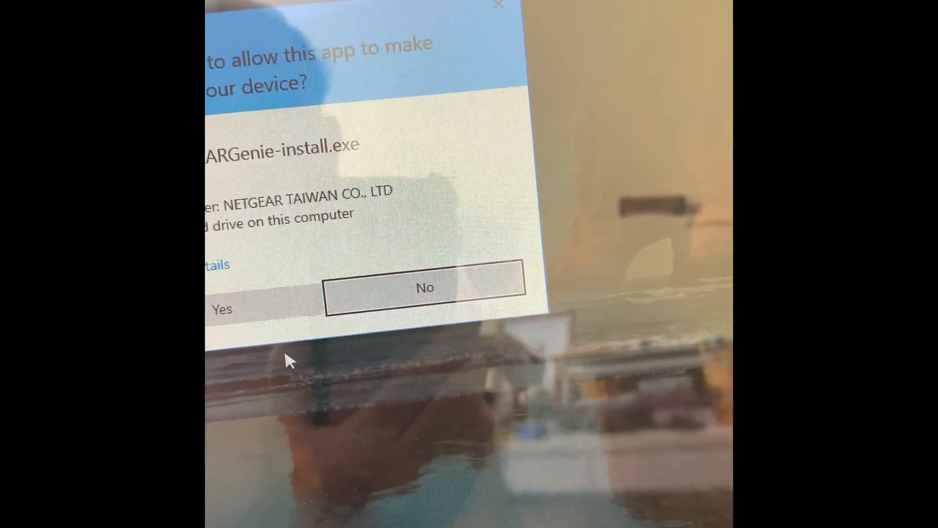
click(220, 309)
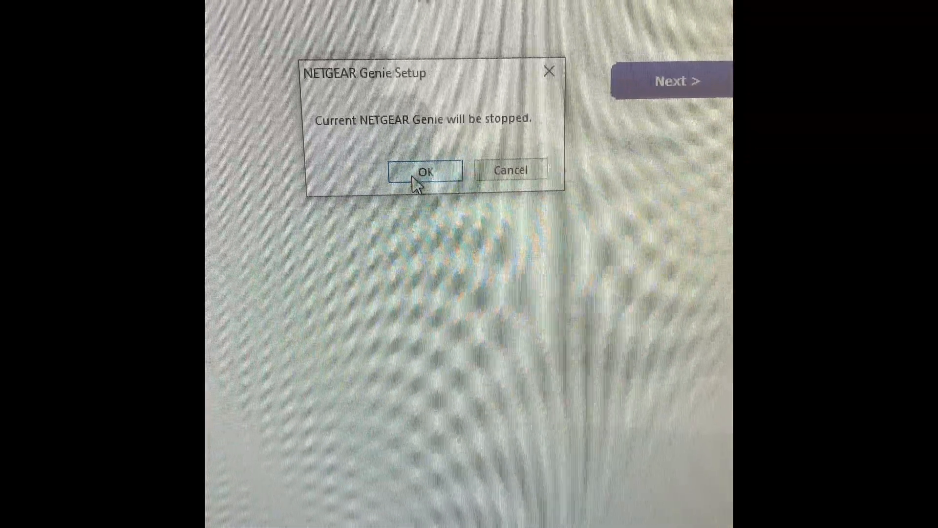
click(424, 171)
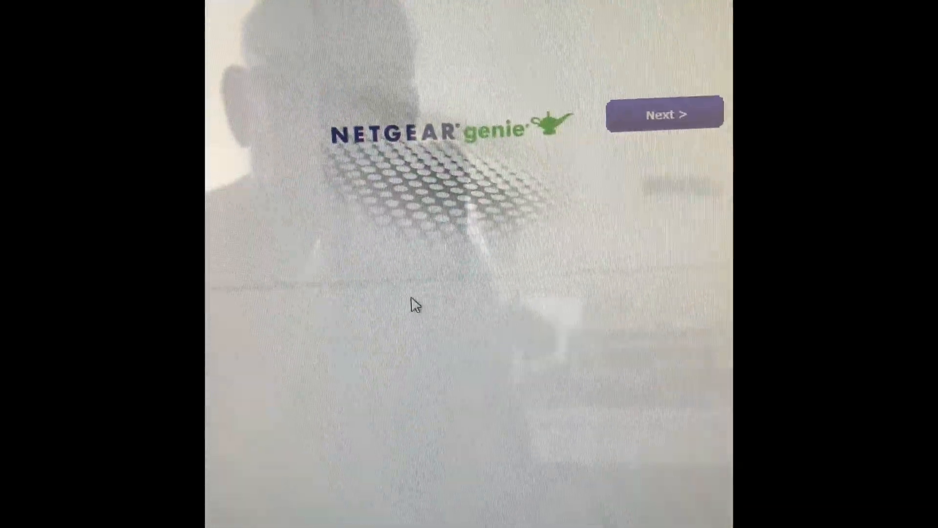
Accept the NETGEAR Genie license agreement and advance to the install location
click(663, 115)
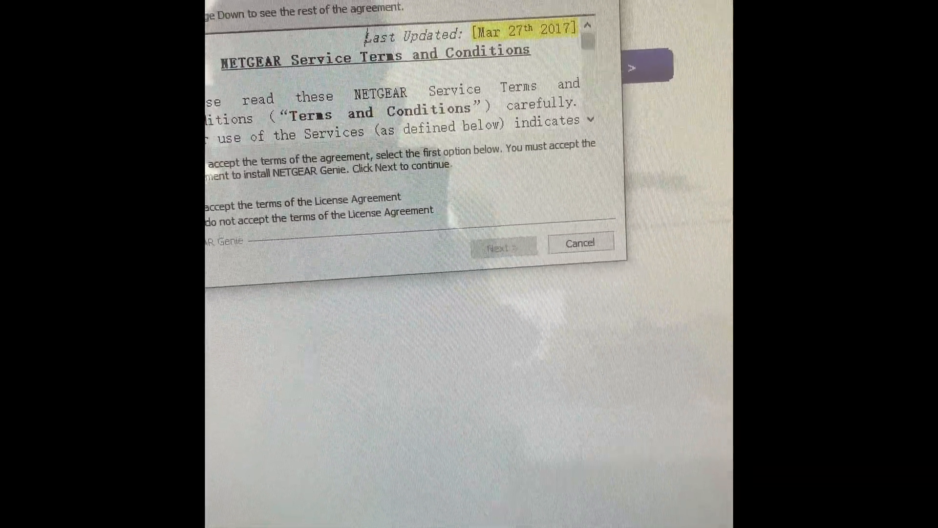
click(314, 227)
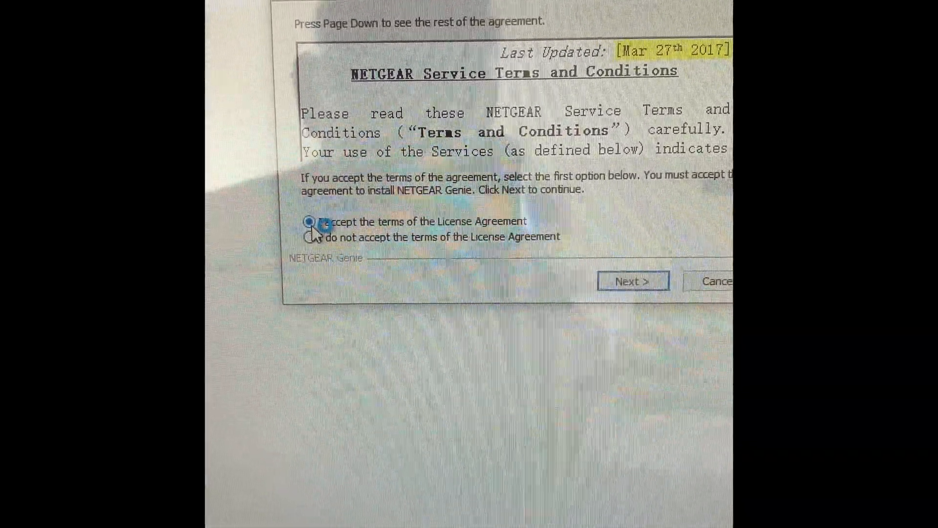
click(632, 281)
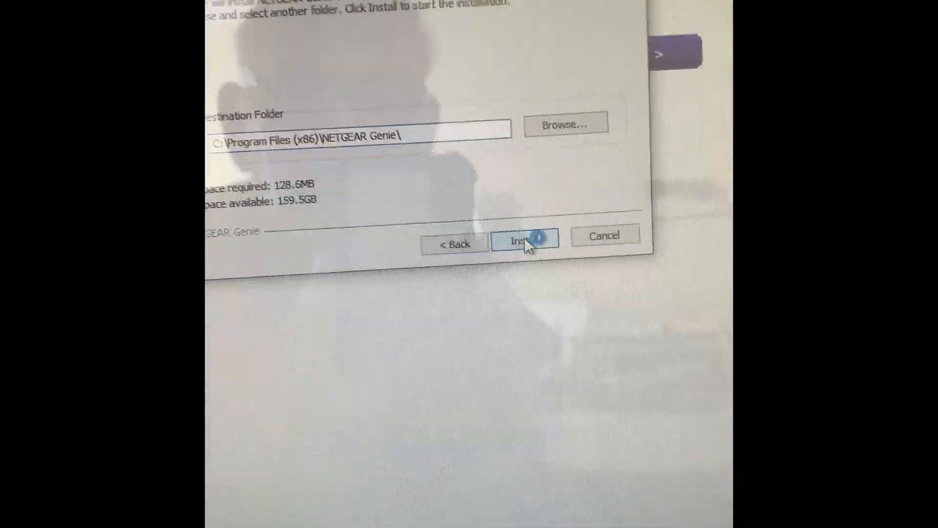
Install NETGEAR Genie and finish setup with Run NETGEAR Genie checked
click(526, 238)
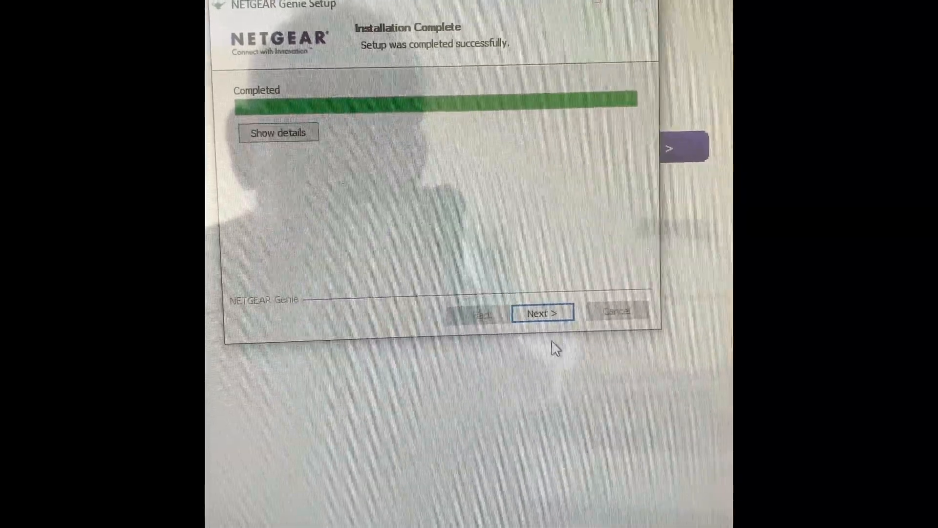
click(542, 313)
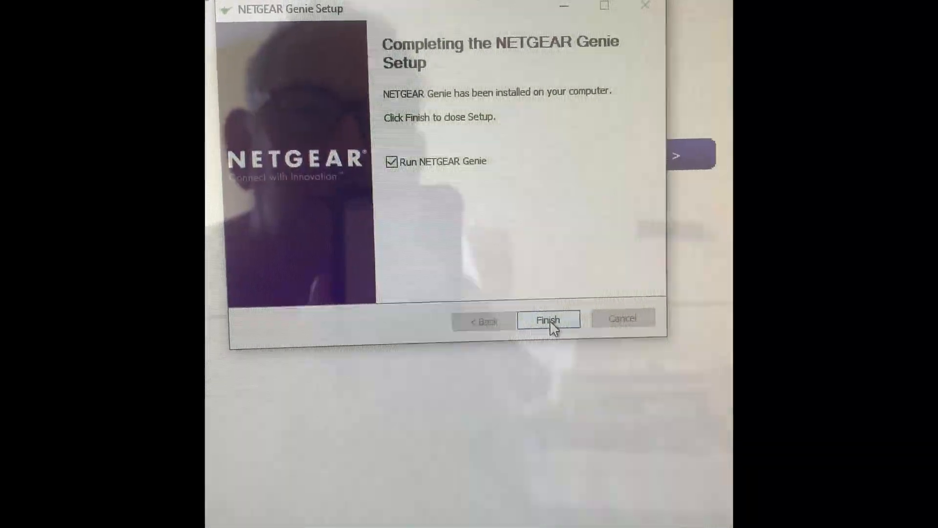
click(549, 317)
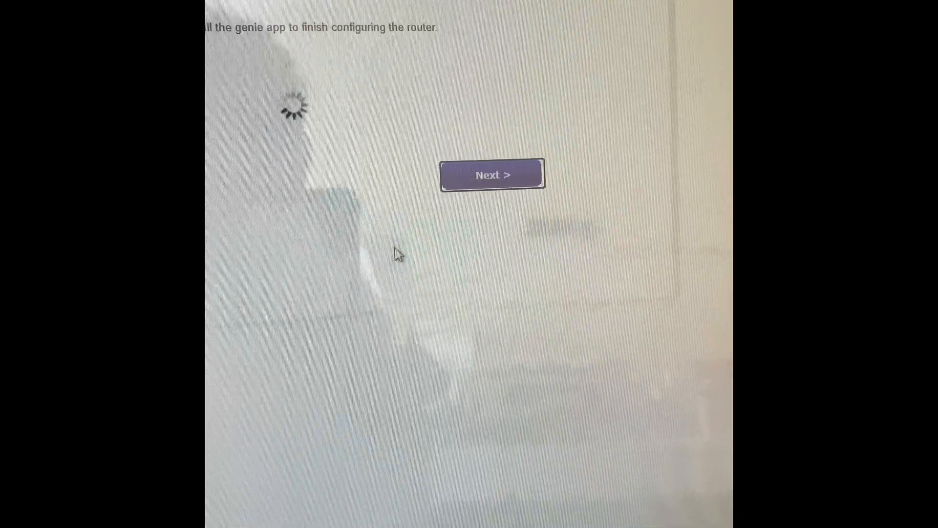
Continue past the install-the-genie-app page with Next >
click(492, 175)
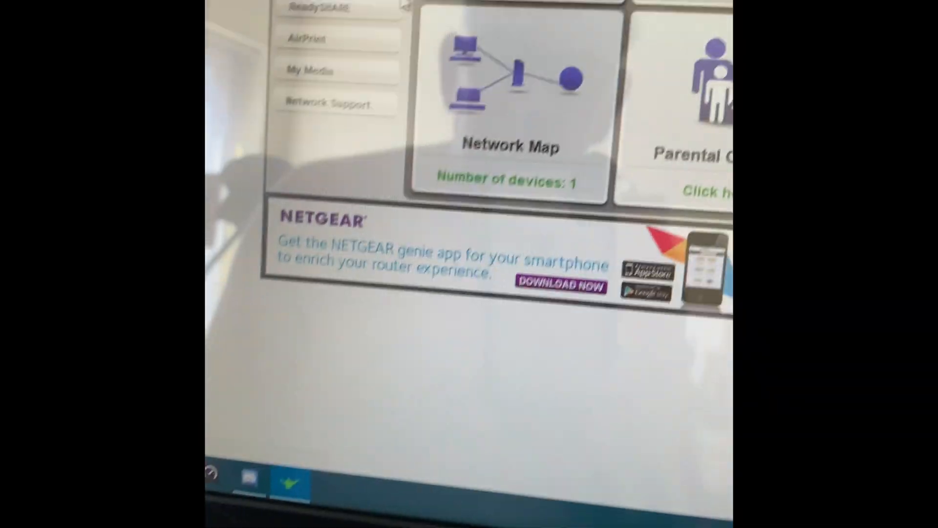
Review the Genie dashboard tiles and open the Internet section
scroll(up, 3)
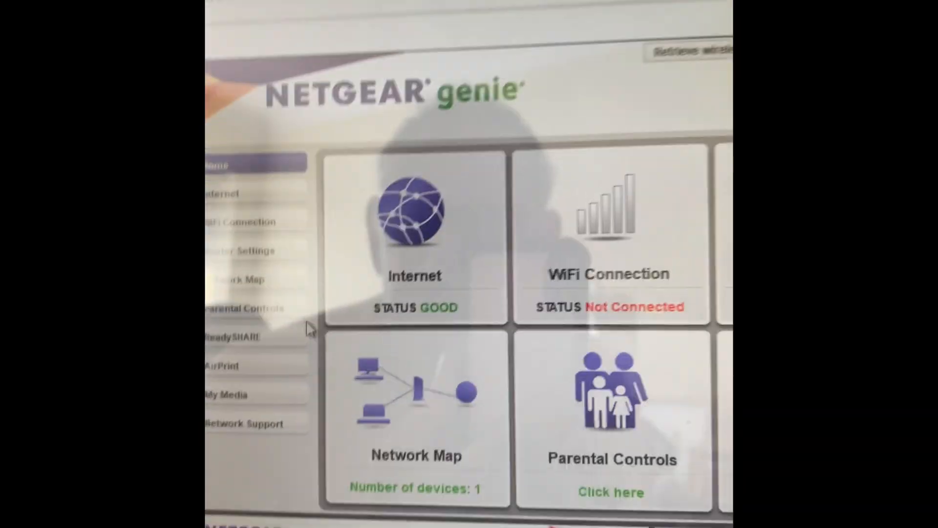
scroll(down, 3)
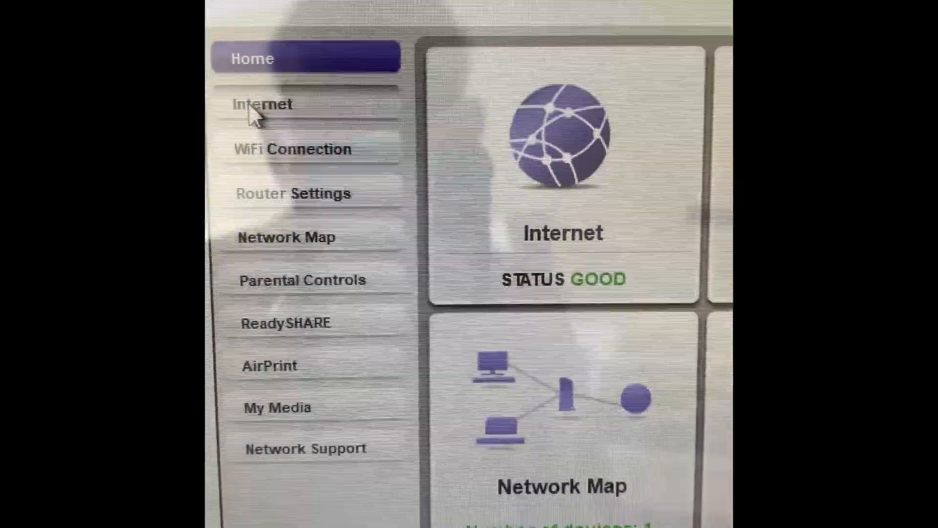
click(262, 104)
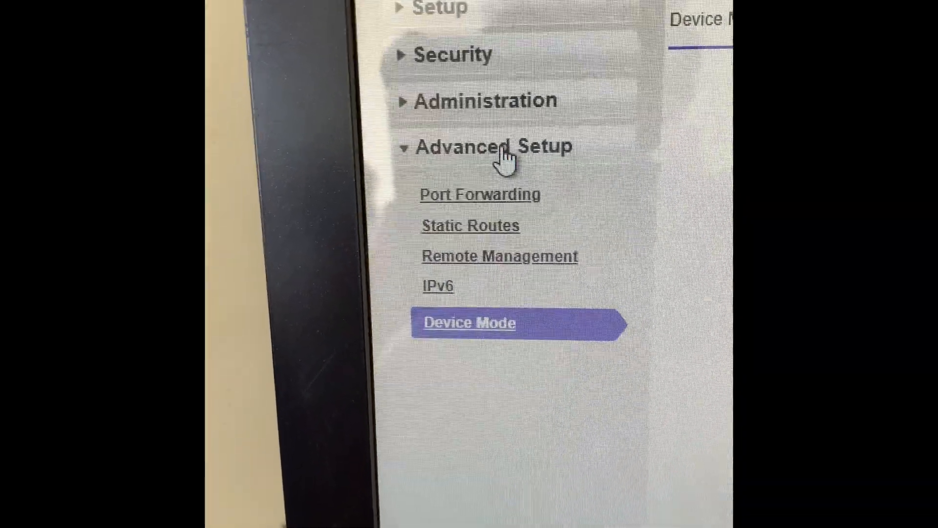
Open Advanced Setup > Device Mode and select Router (Modem + Router) for the DM200
click(469, 322)
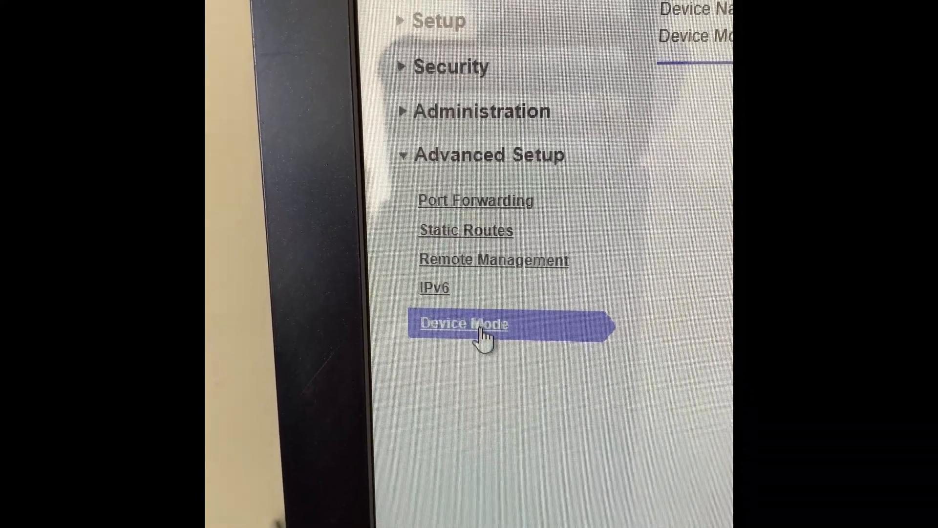
click(463, 323)
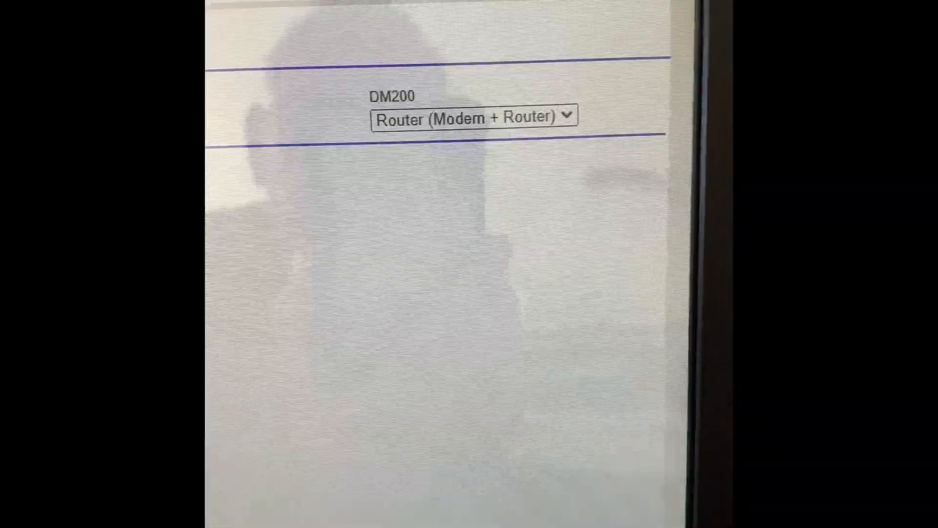
click(472, 115)
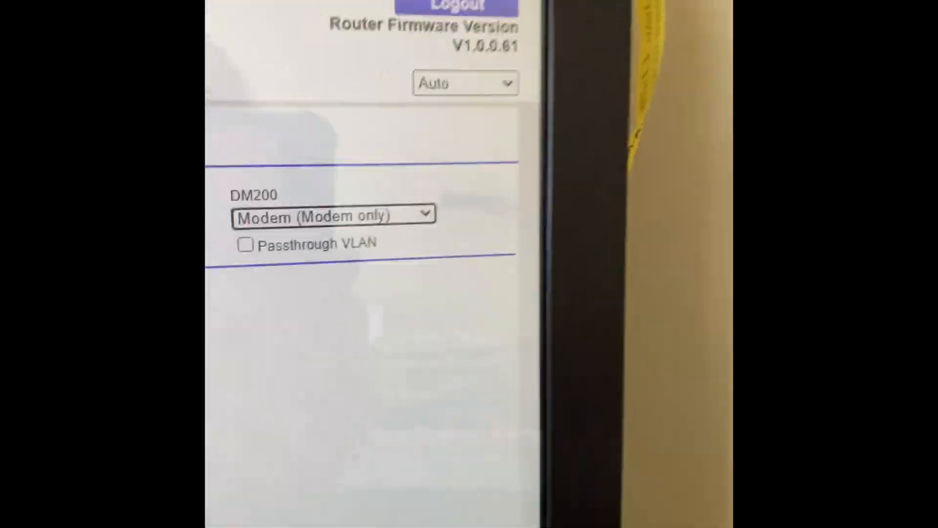
click(334, 215)
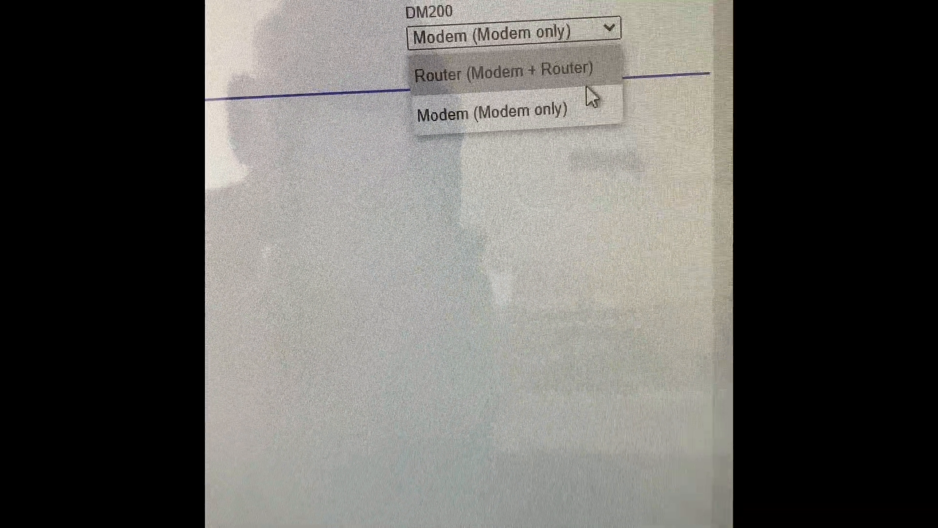
click(509, 71)
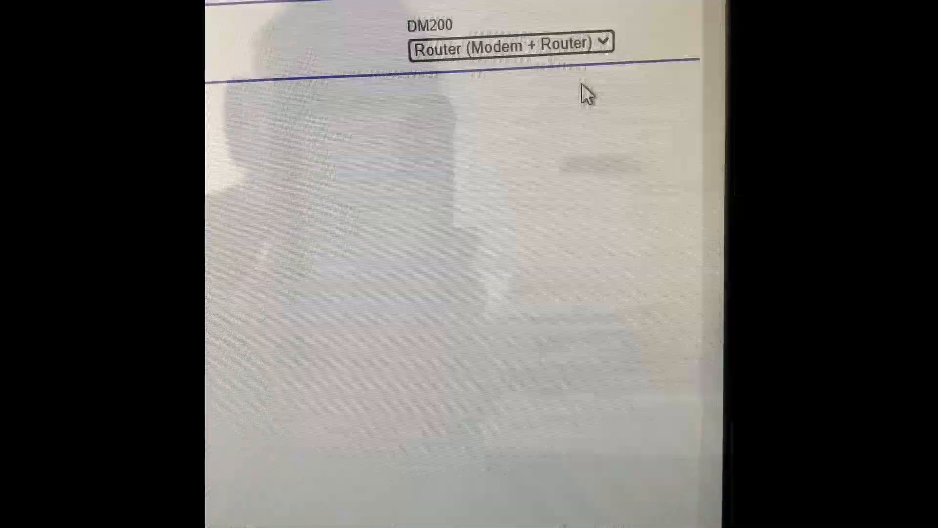